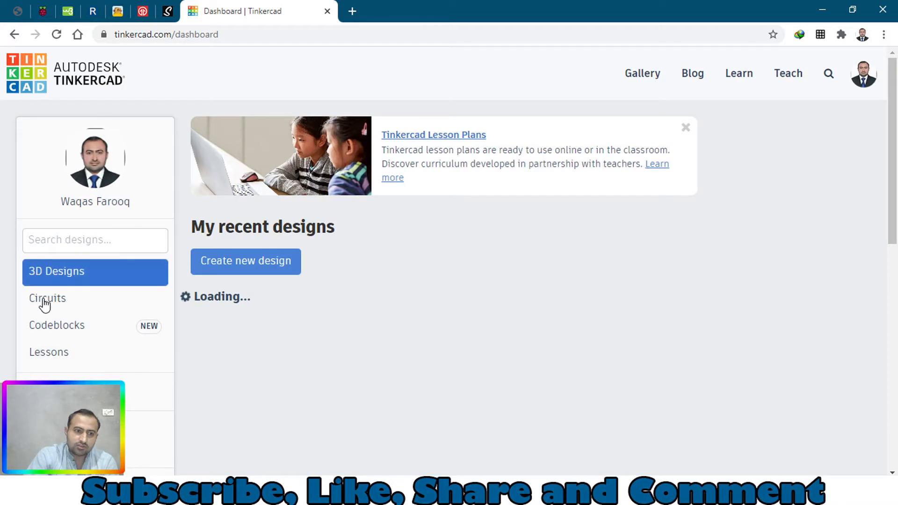
- Start a new circuit design from the Circuits section of the dashboard
{"action": "left_click", "coordinate": [48, 298]}
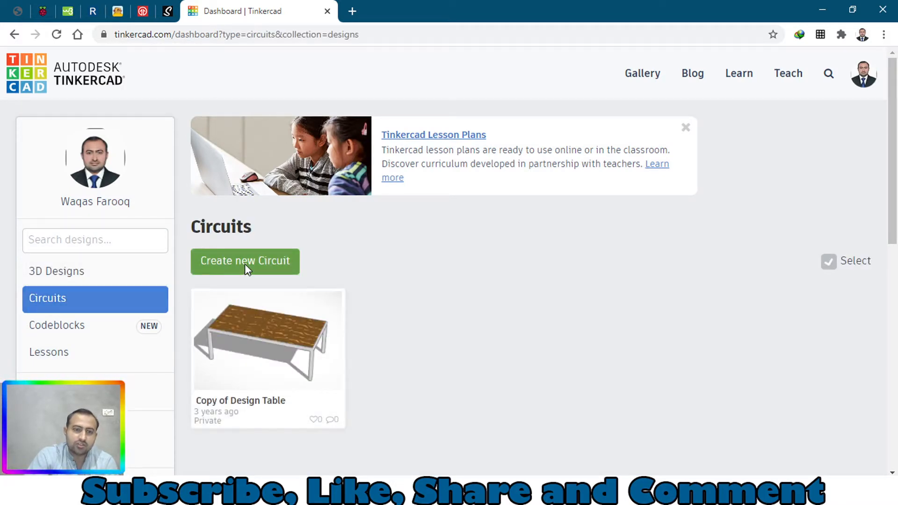
{"action": "left_click", "coordinate": [244, 260]}
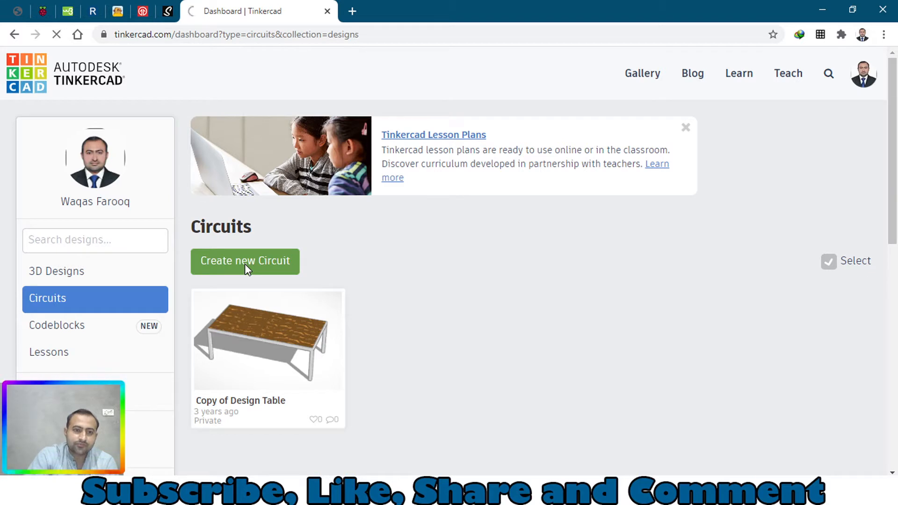
{"action": "left_click", "coordinate": [244, 260]}
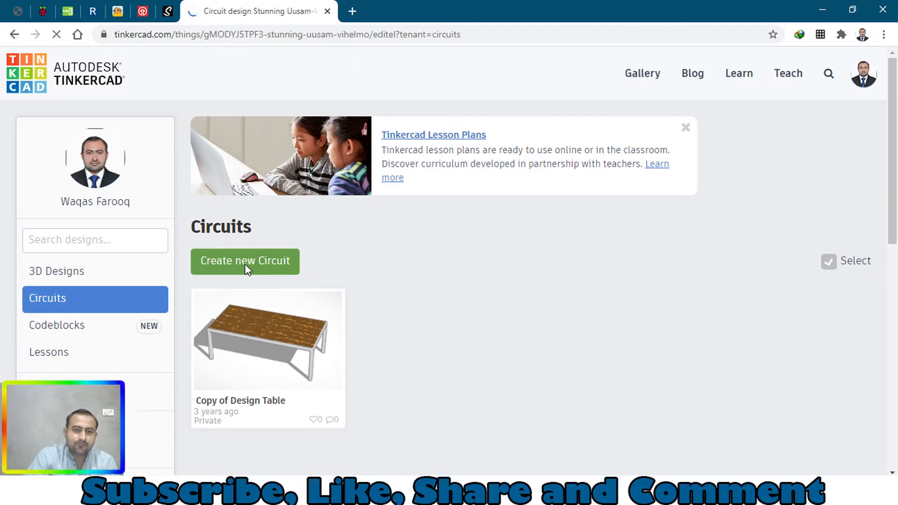
{"action": "left_click", "coordinate": [244, 261]}
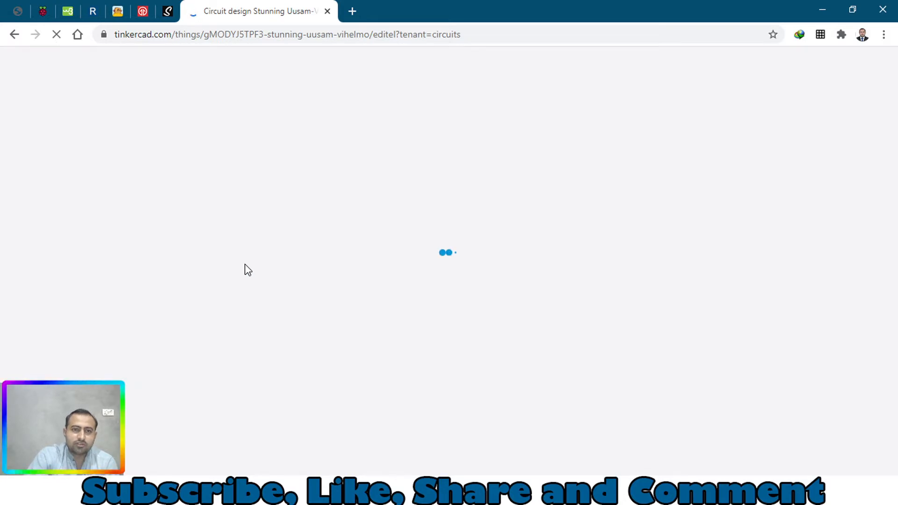
{"action": "mouse_move", "coordinate": [440, 252]}
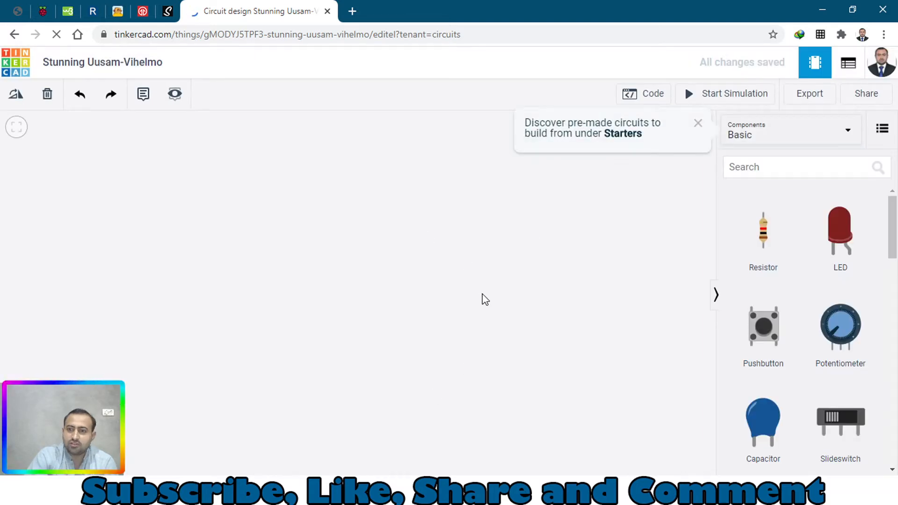
{"action": "mouse_move", "coordinate": [825, 140]}
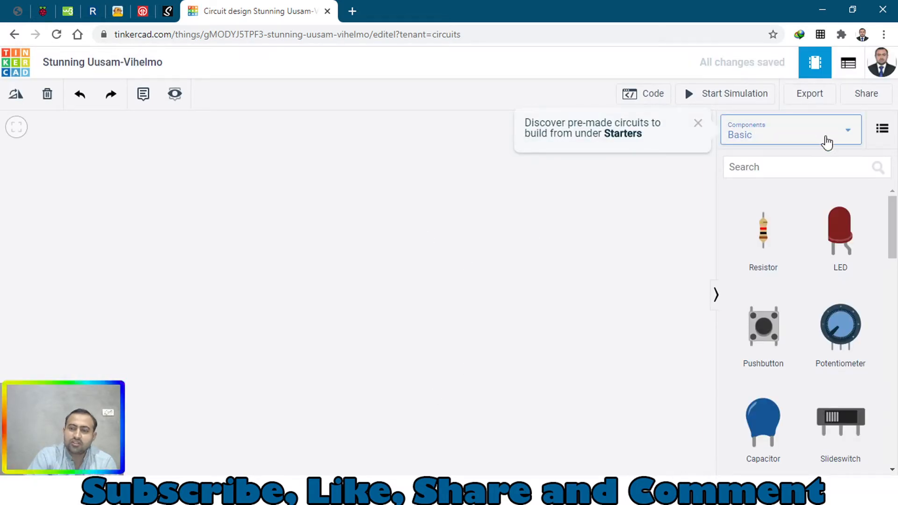
{"action": "mouse_move", "coordinate": [834, 295]}
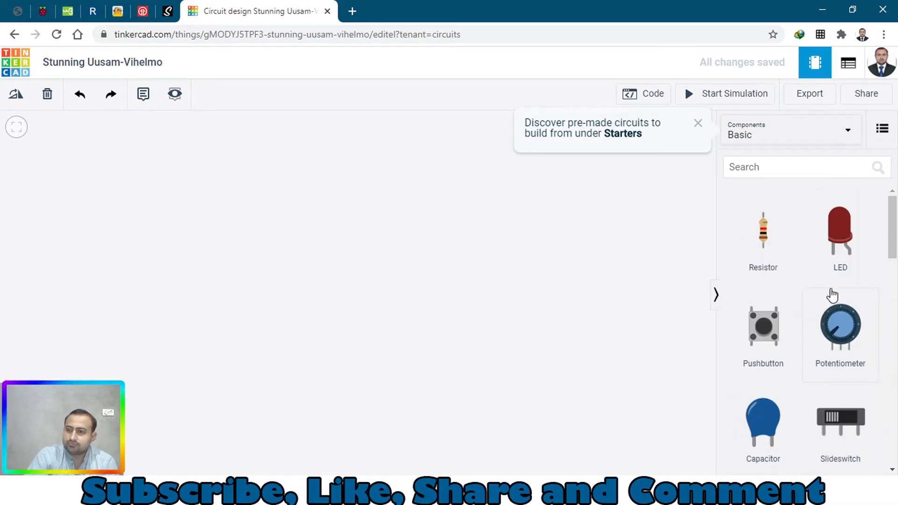
- Show all components and scroll the list to the Microcontrollers section
{"action": "scroll", "scroll_direction": "down", "scroll_amount": 3}
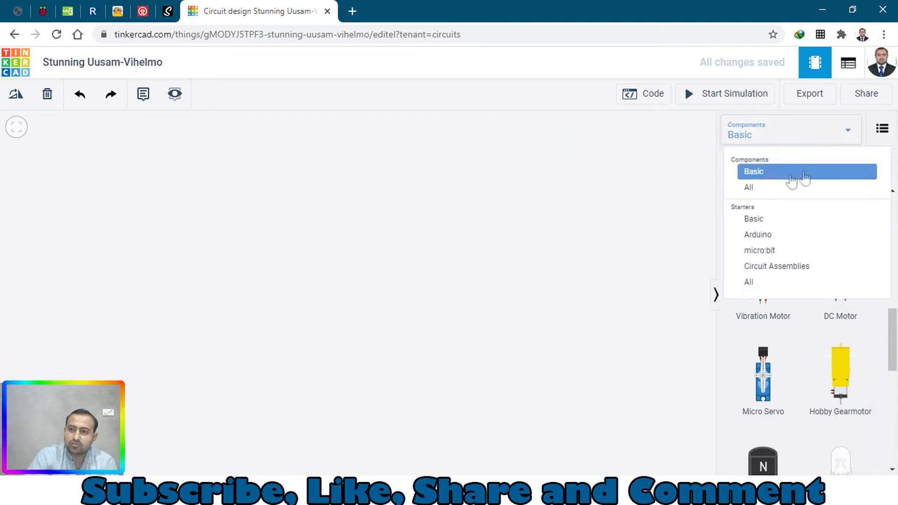
{"action": "left_click", "coordinate": [748, 187]}
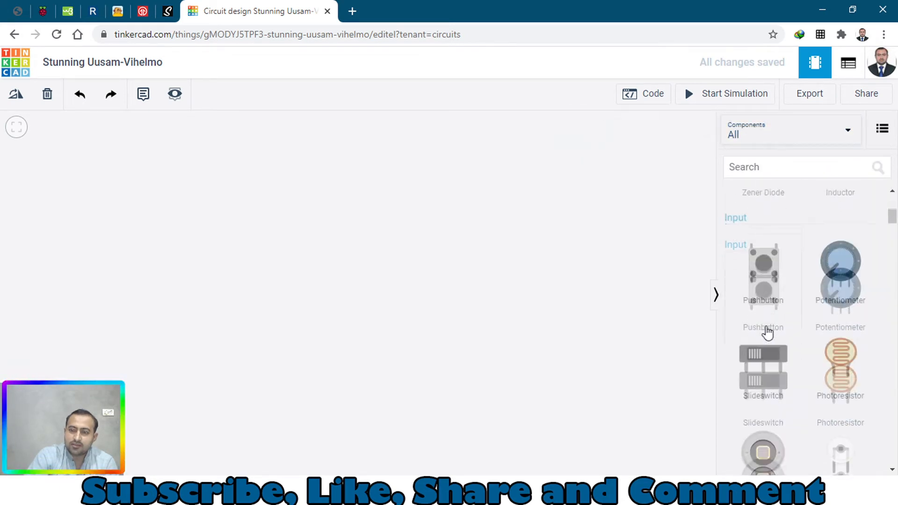
{"action": "scroll", "scroll_direction": "down", "scroll_amount": 3}
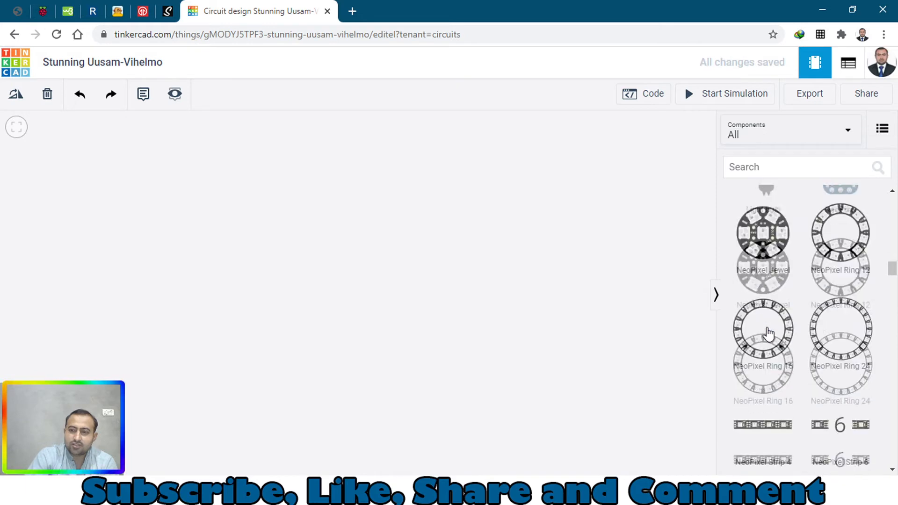
{"action": "scroll", "scroll_direction": "down", "scroll_amount": 3}
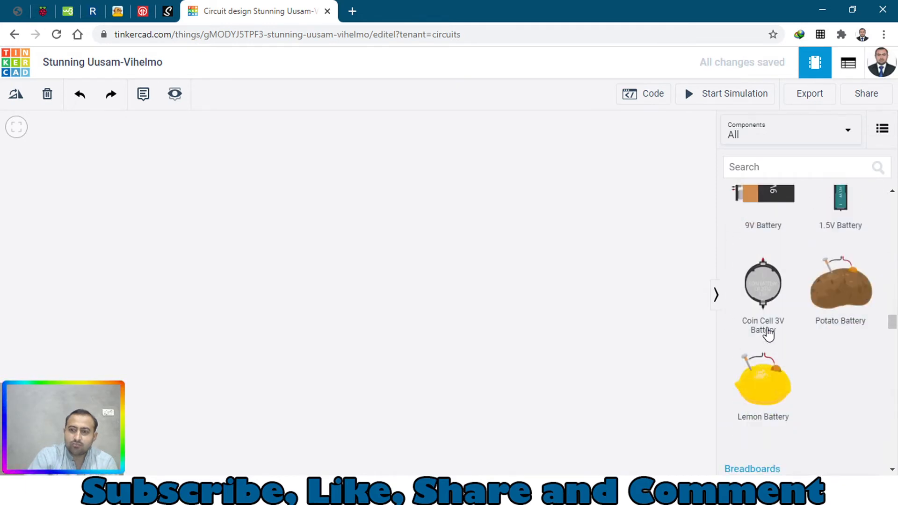
{"action": "scroll", "scroll_direction": "down", "scroll_amount": 3}
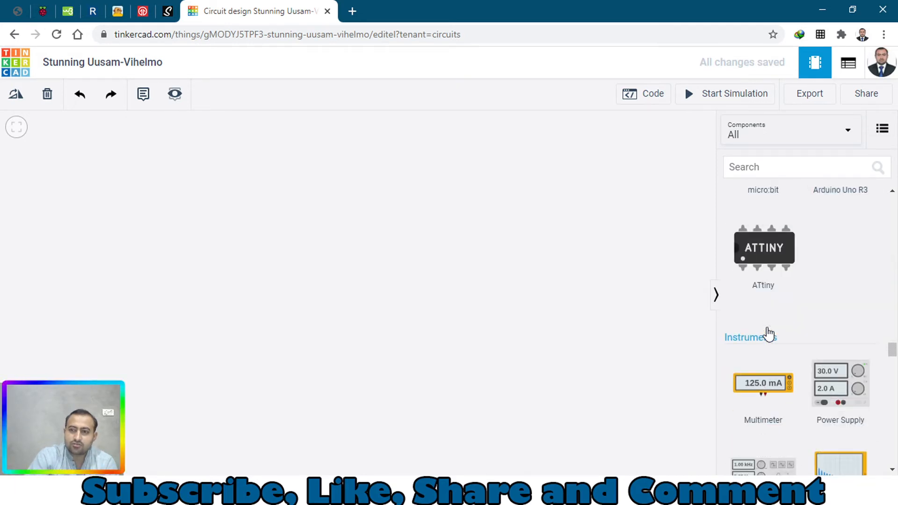
{"action": "scroll", "scroll_direction": "up", "scroll_amount": 3}
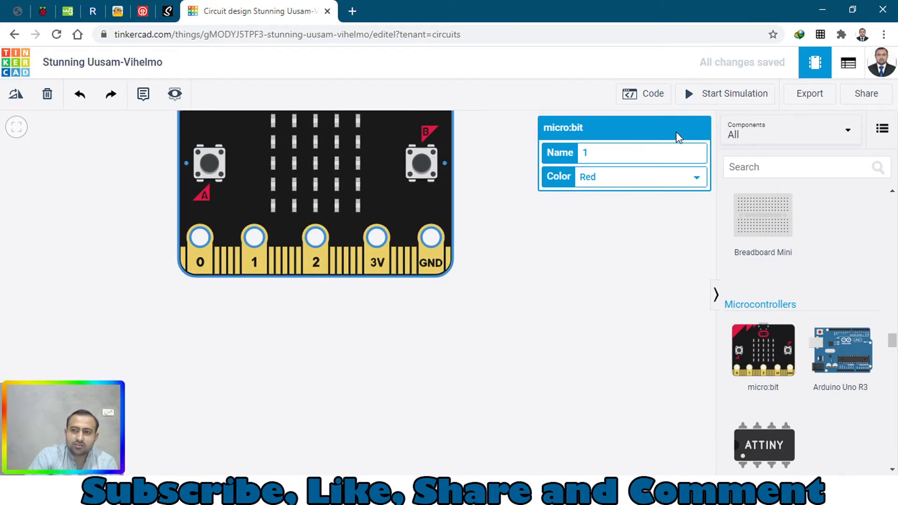
{"action": "mouse_move", "coordinate": [593, 111]}
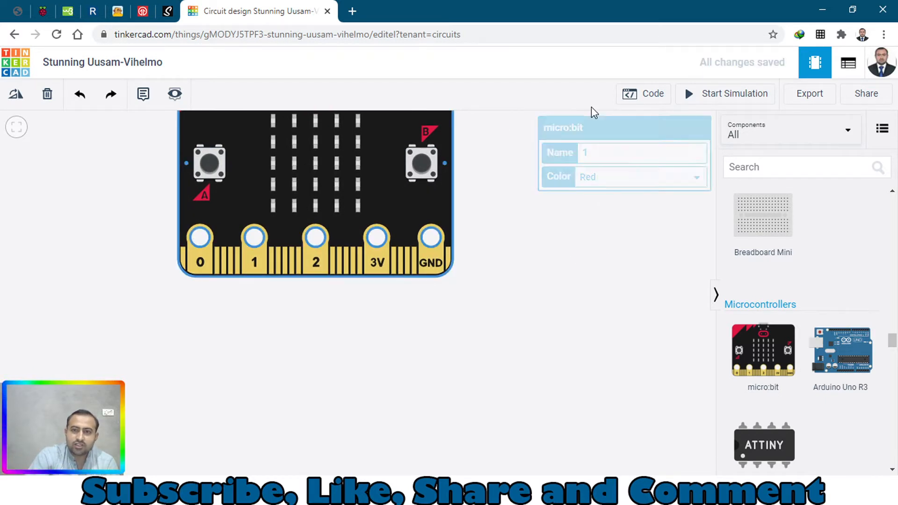
- Open the block code editor for the placed micro:bit
{"action": "left_click", "coordinate": [642, 94]}
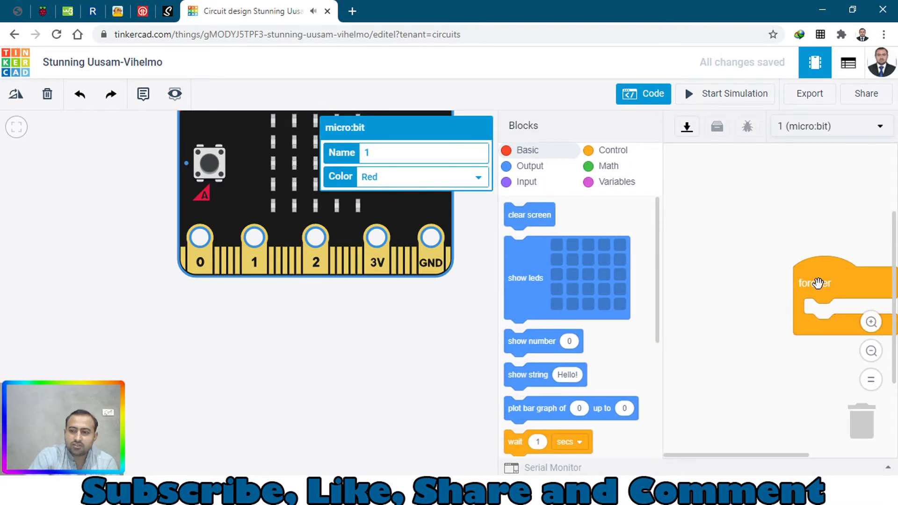
- Replace the forever loop with an on shake event block in the workspace
{"action": "scroll", "scroll_direction": "down", "scroll_amount": 3}
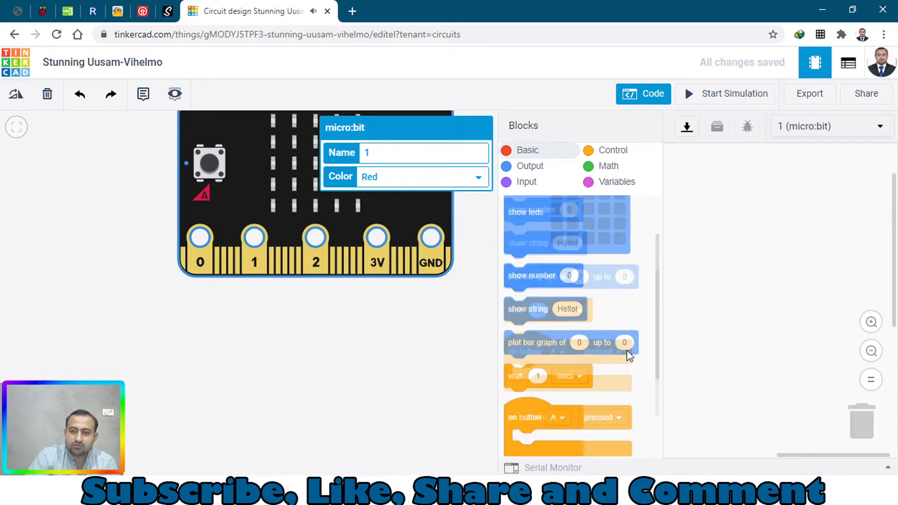
{"action": "scroll", "scroll_direction": "down", "scroll_amount": 3}
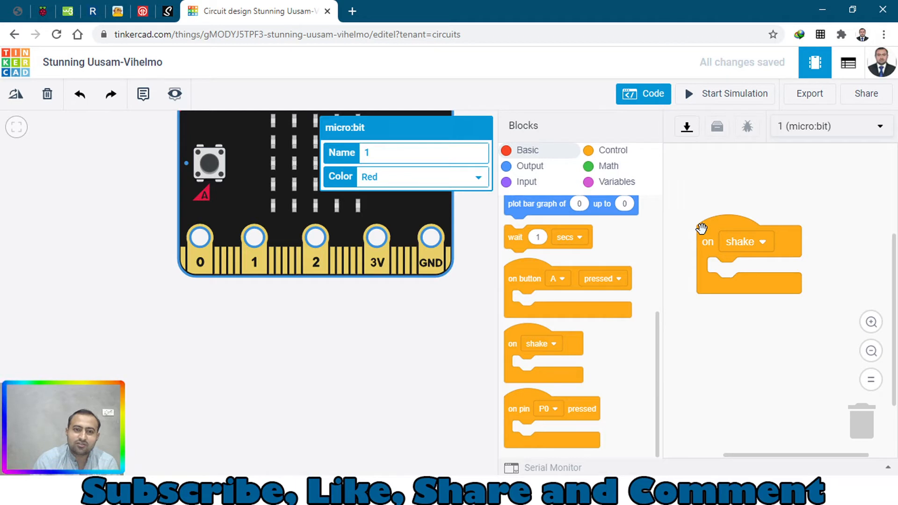
{"action": "left_click_drag", "start_coordinate": [707, 241], "coordinate": [713, 225]}
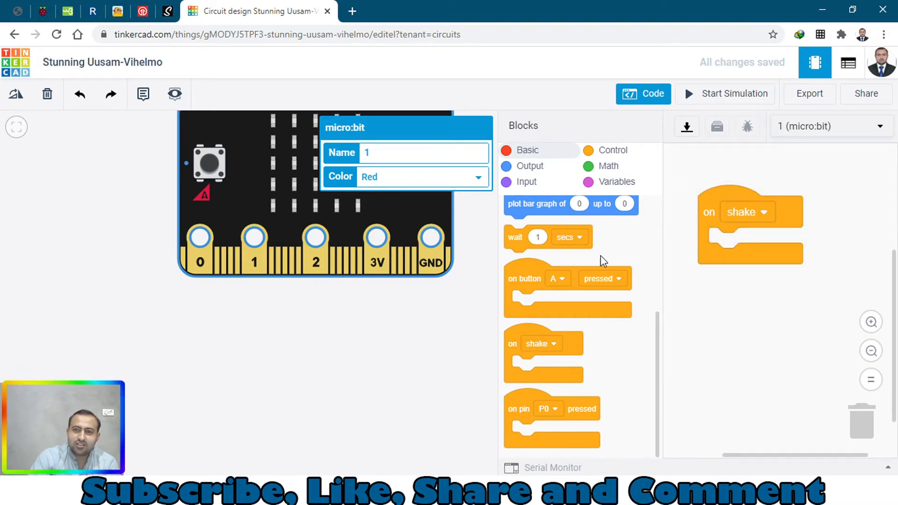
{"action": "mouse_move", "coordinate": [575, 268]}
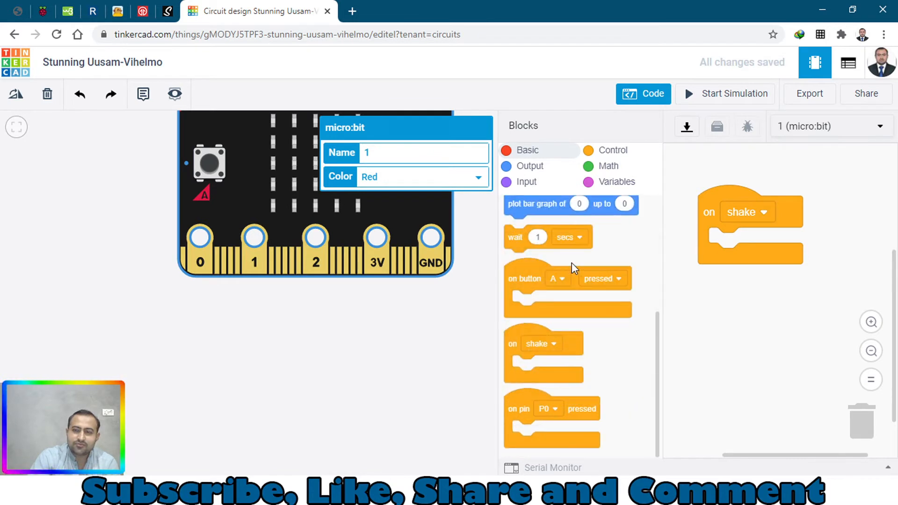
{"action": "scroll", "scroll_direction": "up", "scroll_amount": 3}
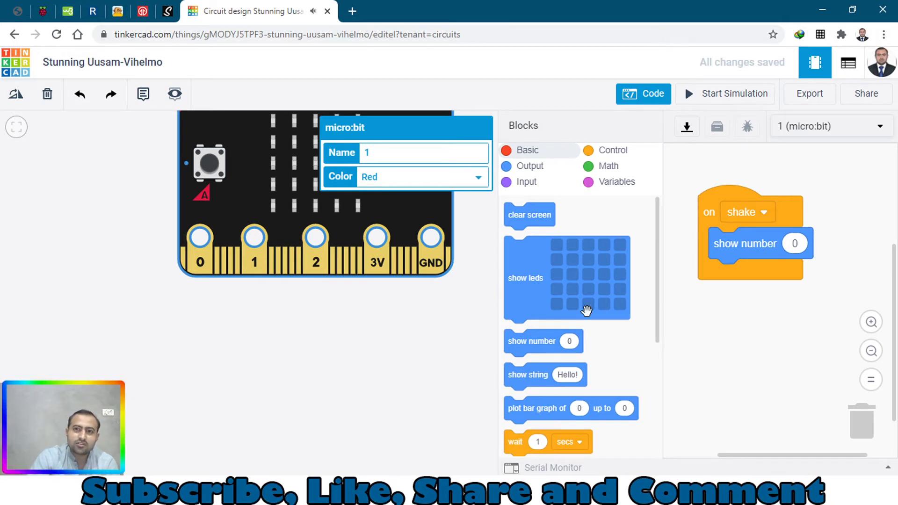
{"action": "mouse_move", "coordinate": [591, 237]}
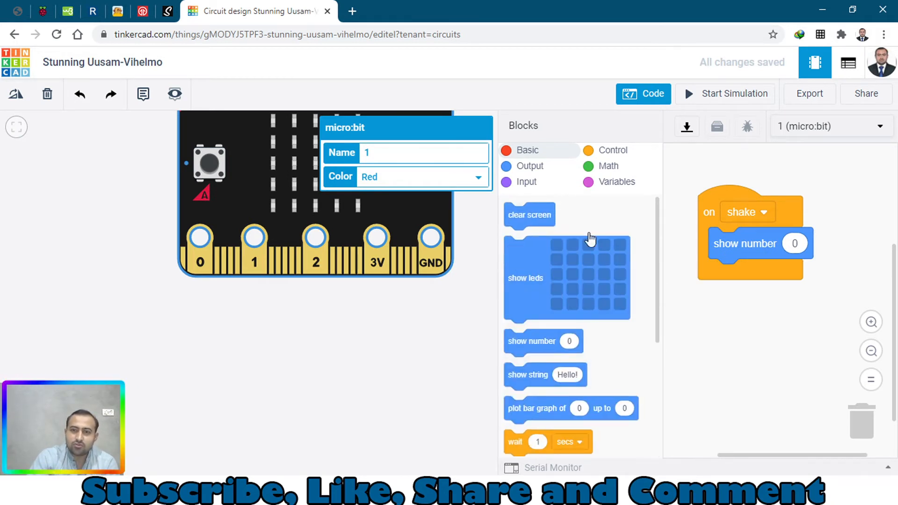
- Make show number display a pick random value from 1 to 6
{"action": "left_click", "coordinate": [608, 165]}
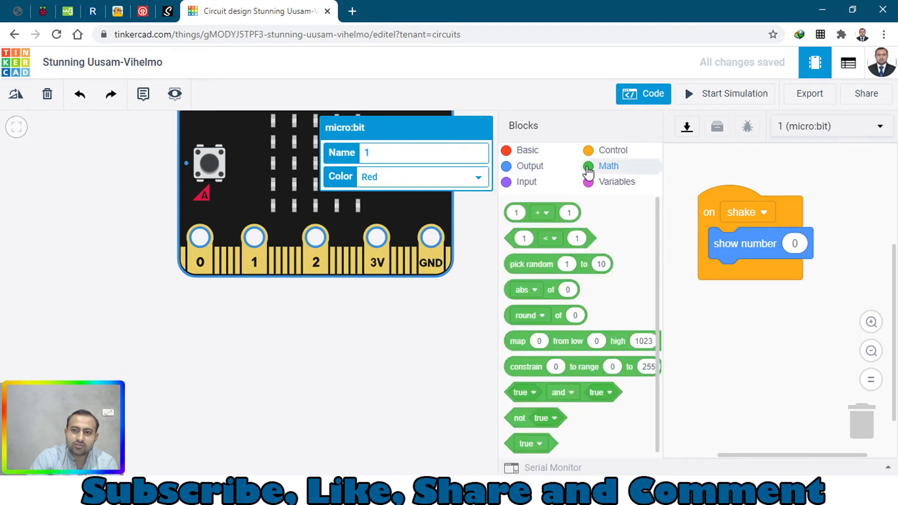
{"action": "mouse_move", "coordinate": [550, 243]}
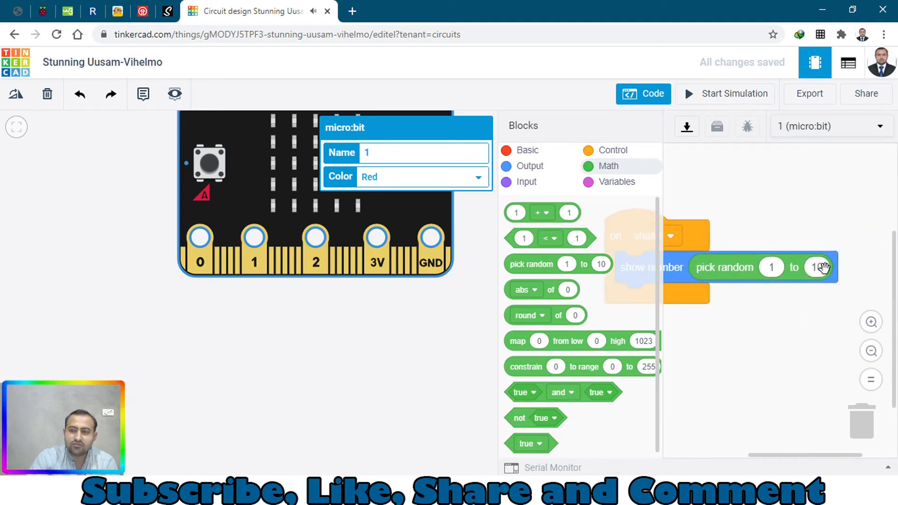
{"action": "double_click", "coordinate": [817, 267]}
{"action": "type", "text": "6"}
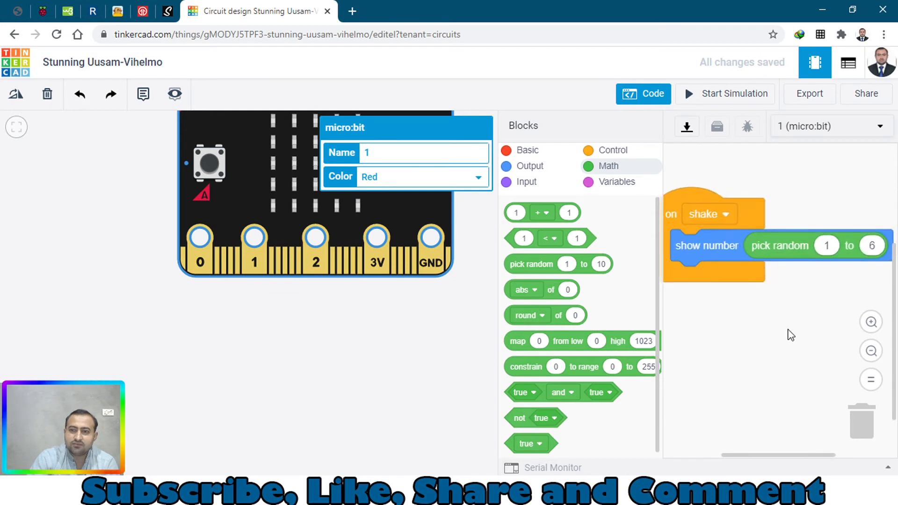
{"action": "mouse_move", "coordinate": [738, 98]}
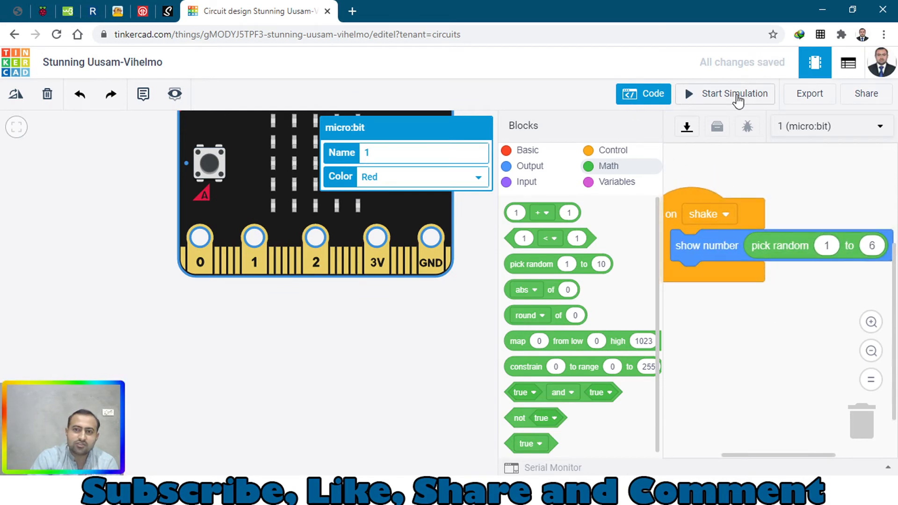
{"action": "mouse_move", "coordinate": [712, 121]}
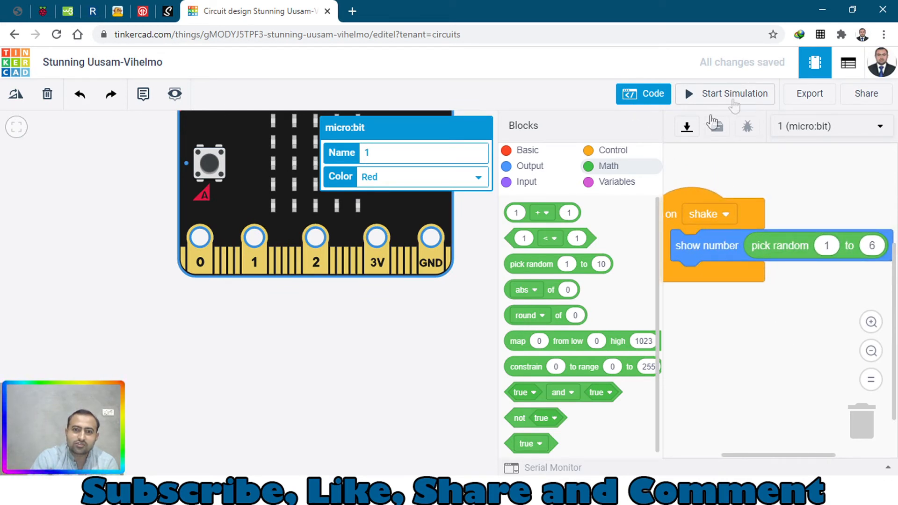
- Run the simulation so the shaken micro:bit shows a random digit
{"action": "left_click", "coordinate": [733, 94]}
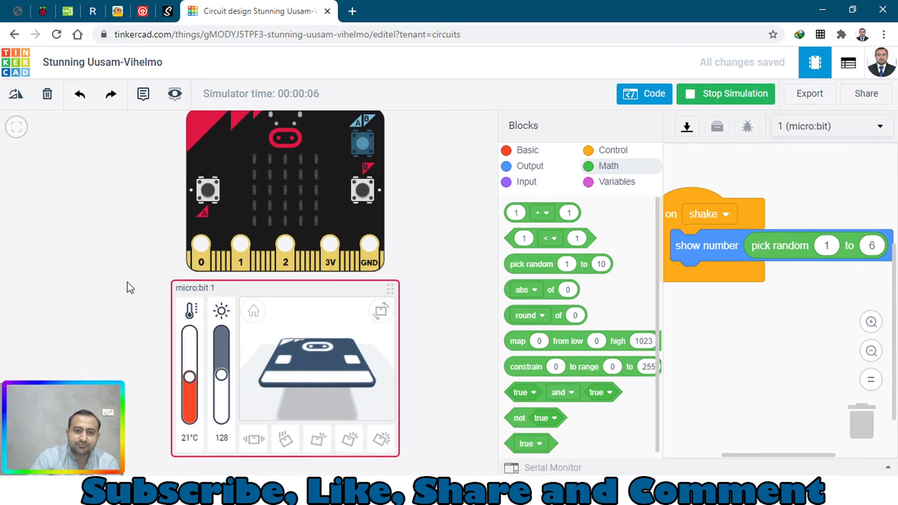
{"action": "mouse_move", "coordinate": [256, 448]}
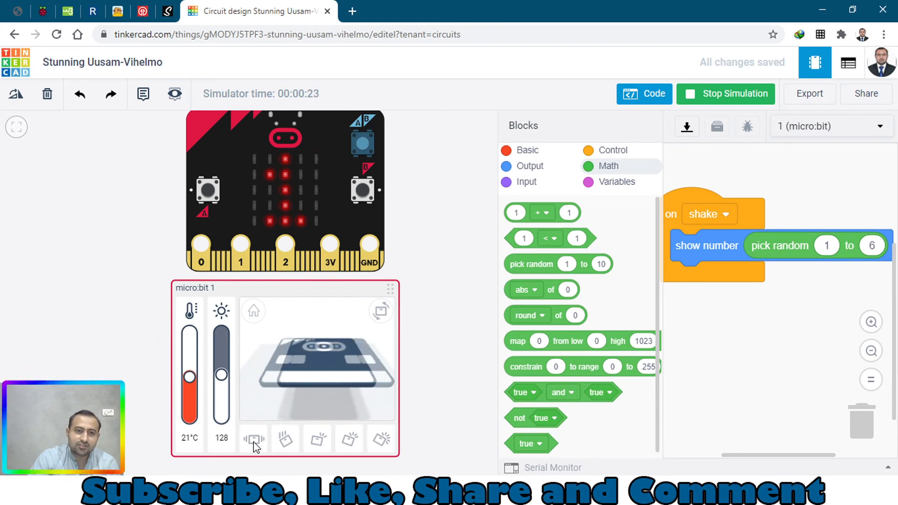
{"action": "mouse_move", "coordinate": [405, 237]}
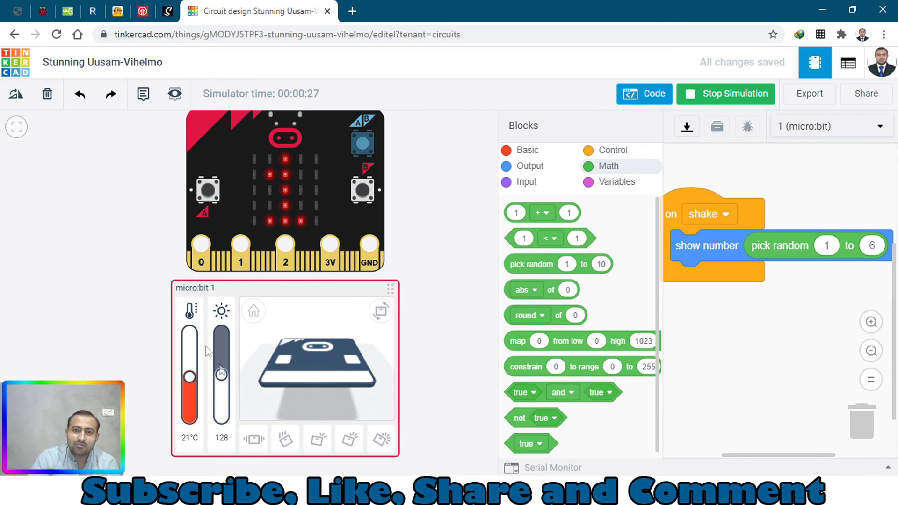
{"action": "mouse_move", "coordinate": [430, 397]}
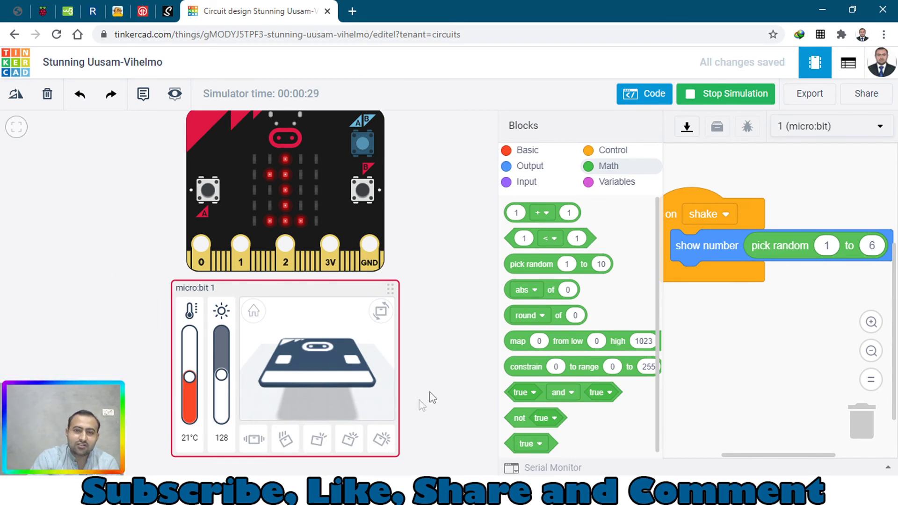
{"action": "mouse_move", "coordinate": [132, 231]}
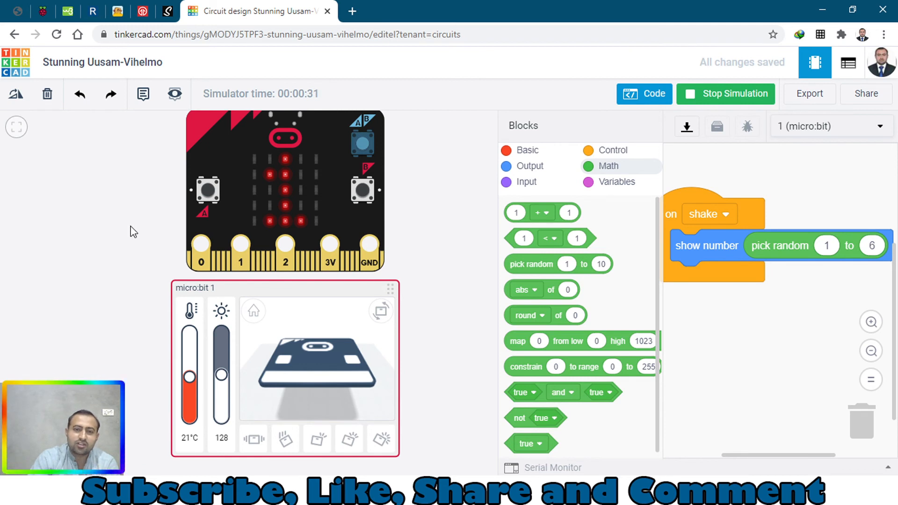